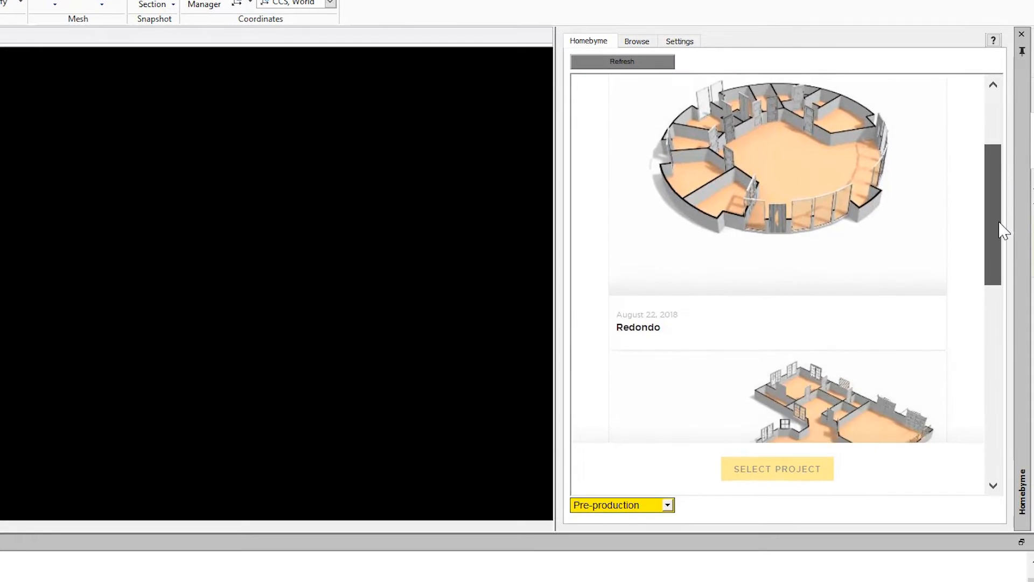
Choose the Redondo project from the HomeByMe project list
scroll(down, 3)
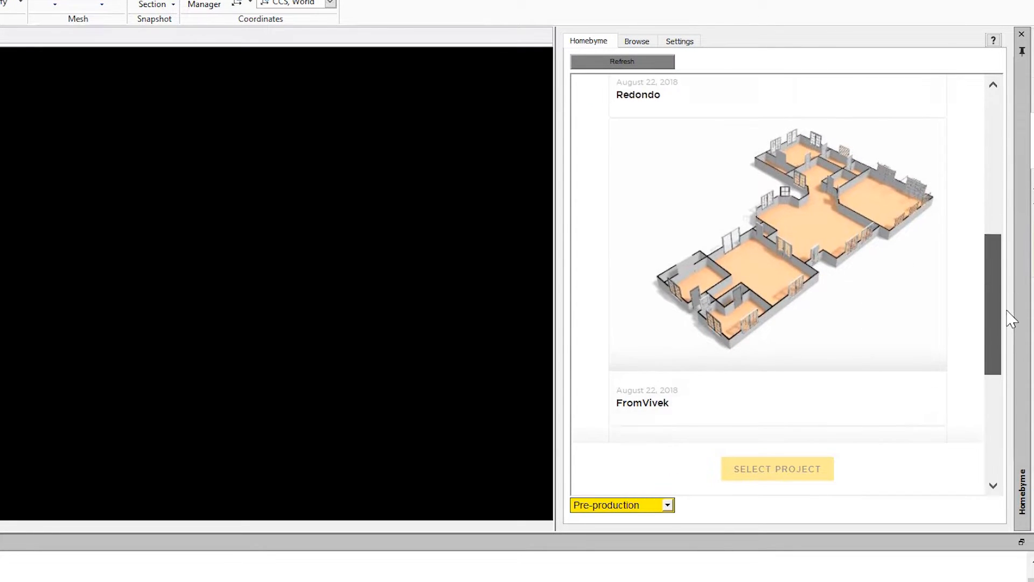
scroll(down, 3)
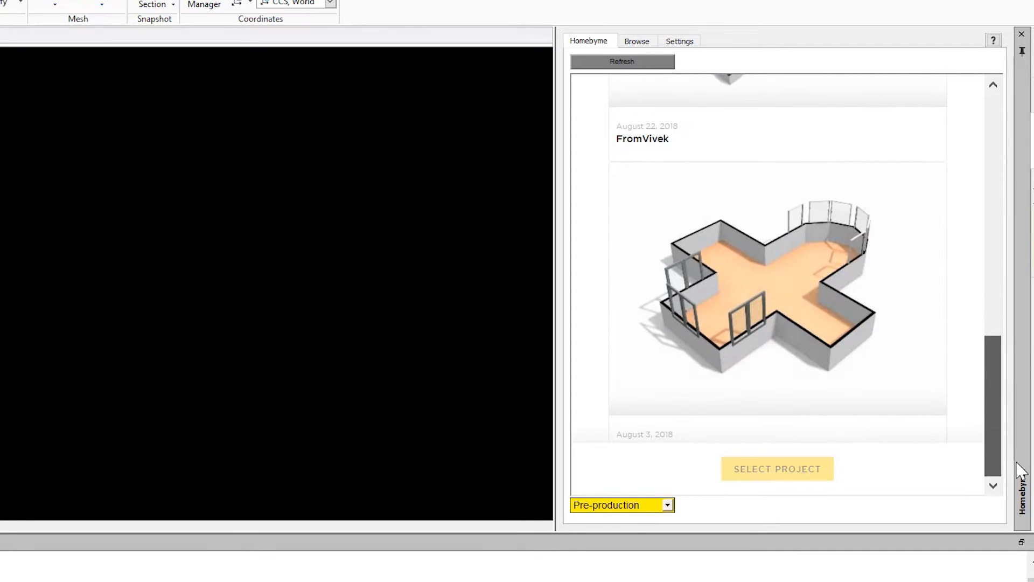
scroll(up, 3)
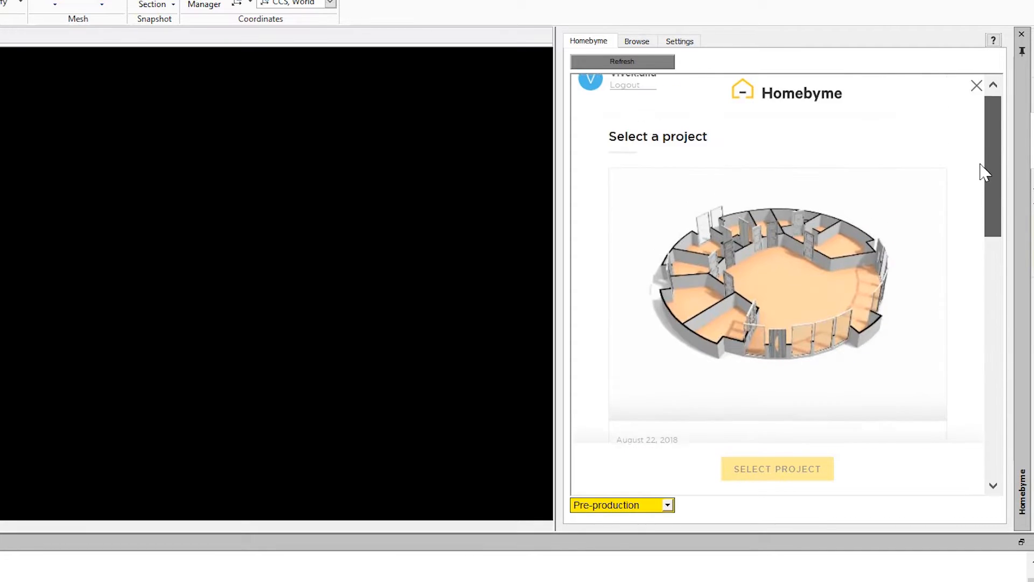
click(776, 284)
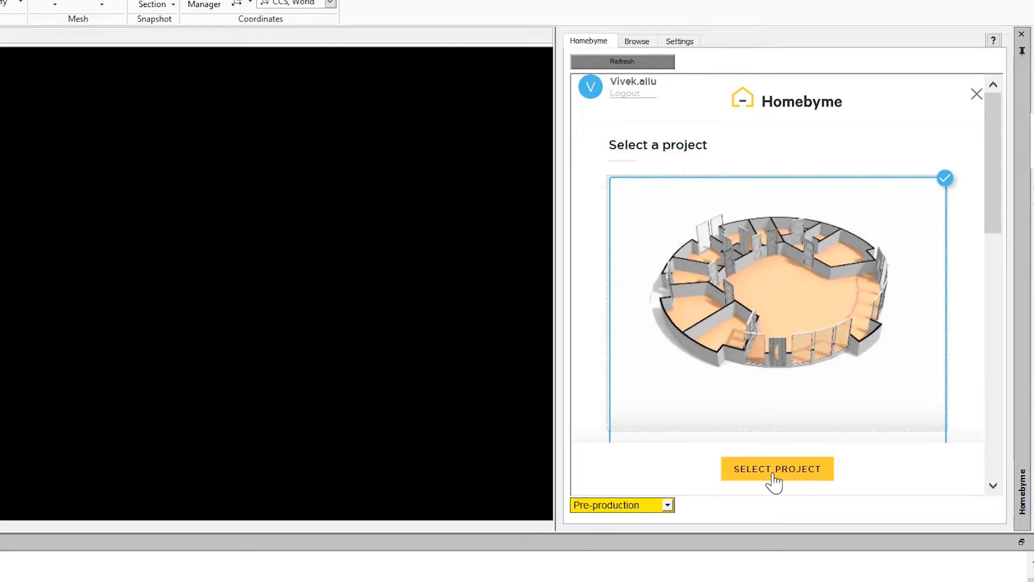
Open Redondo, review import units, and generate the plan for floor HBM_level_0
click(777, 469)
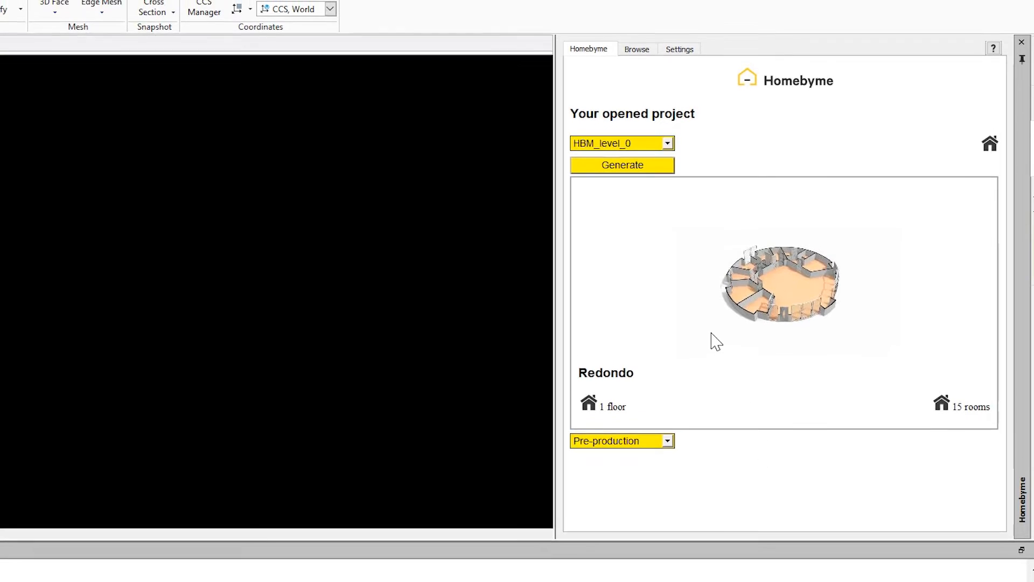
click(679, 79)
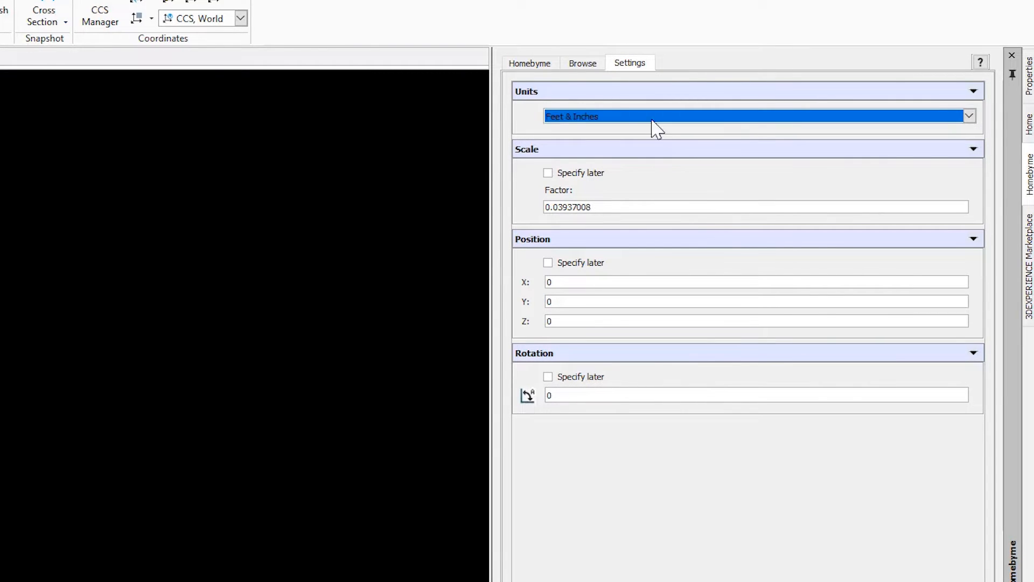
click(528, 62)
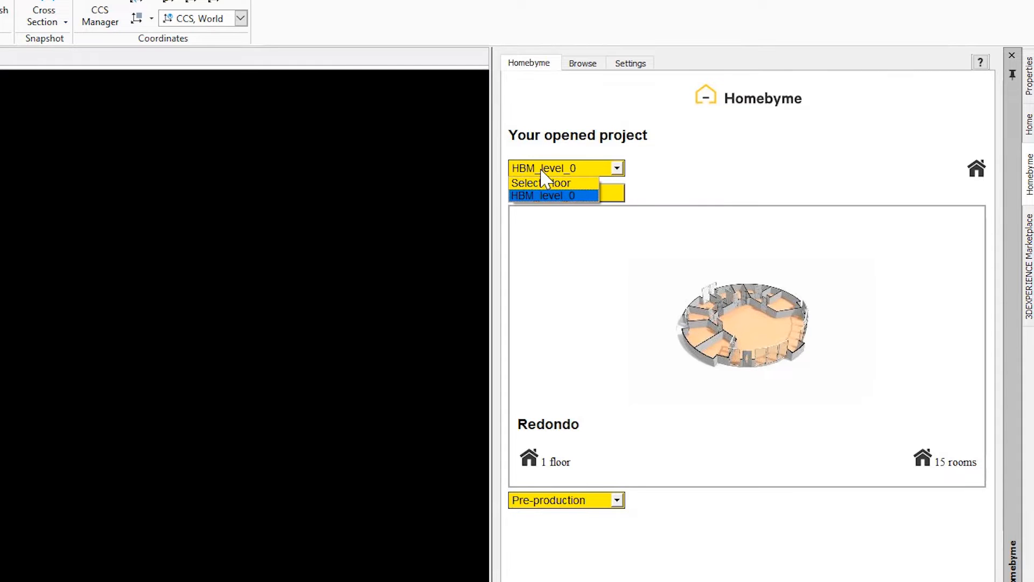
mouse_move(547, 204)
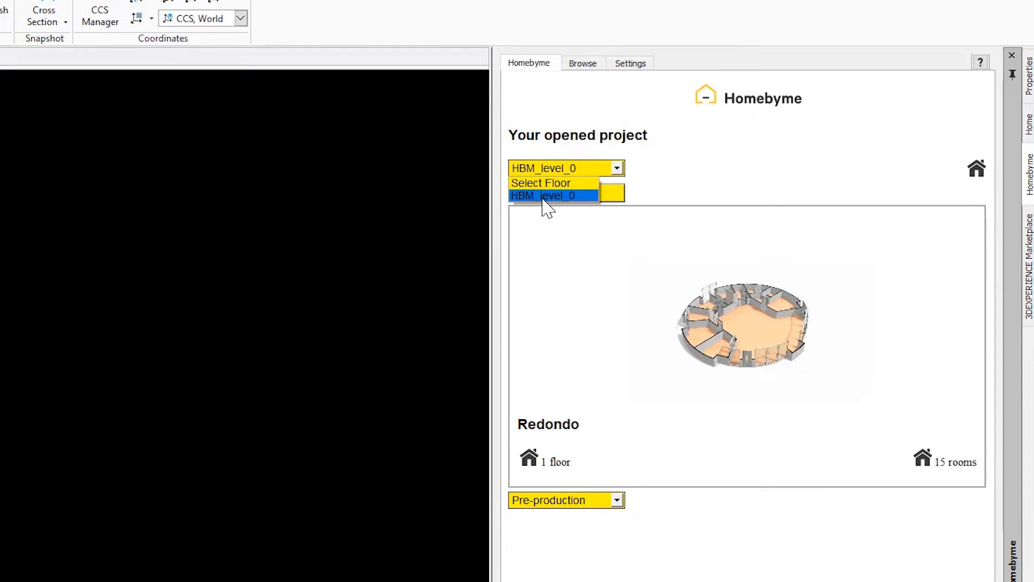
click(551, 195)
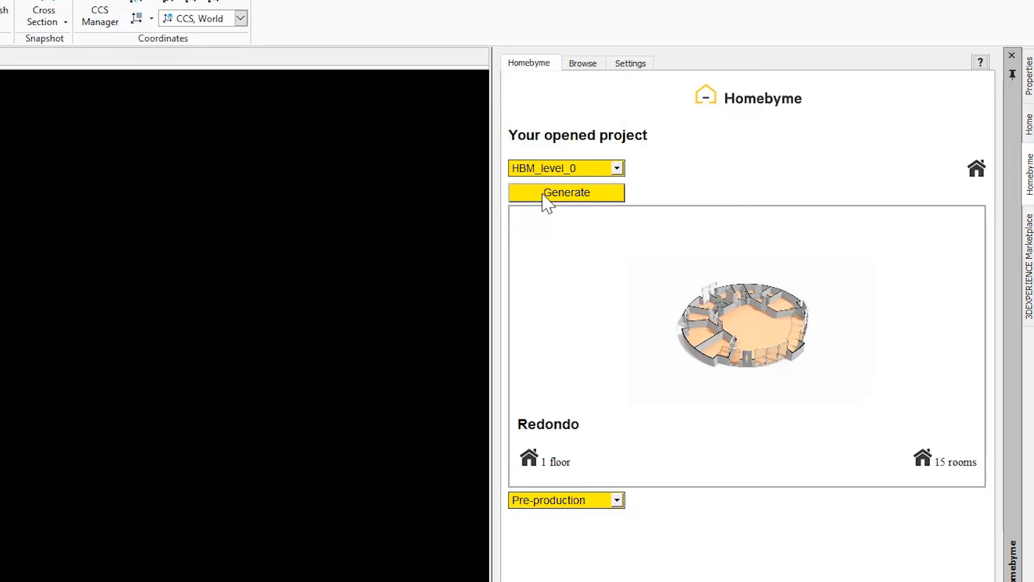
click(566, 192)
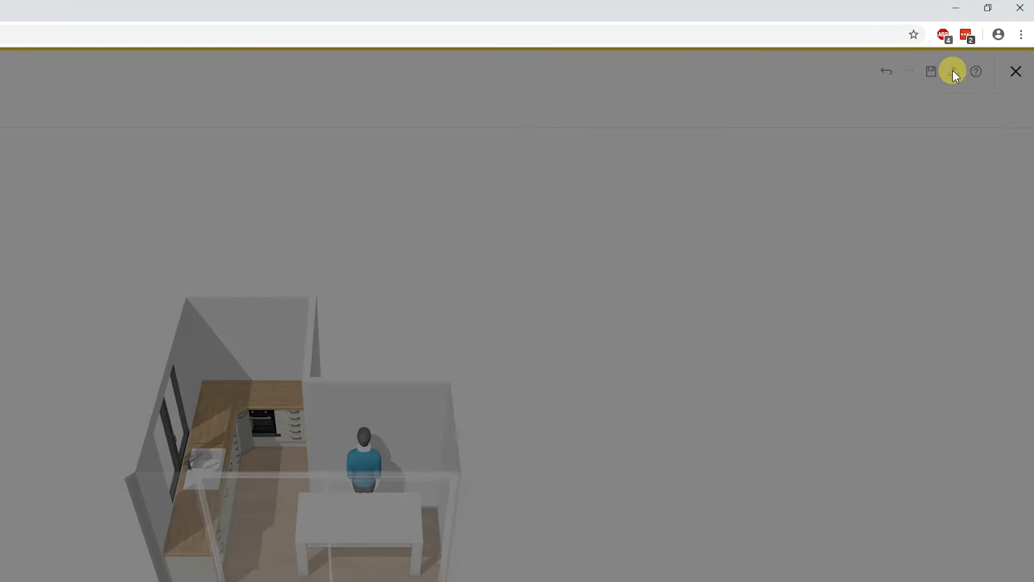
Download the HomeByMe kitchen design as a DraftSight export file
click(953, 71)
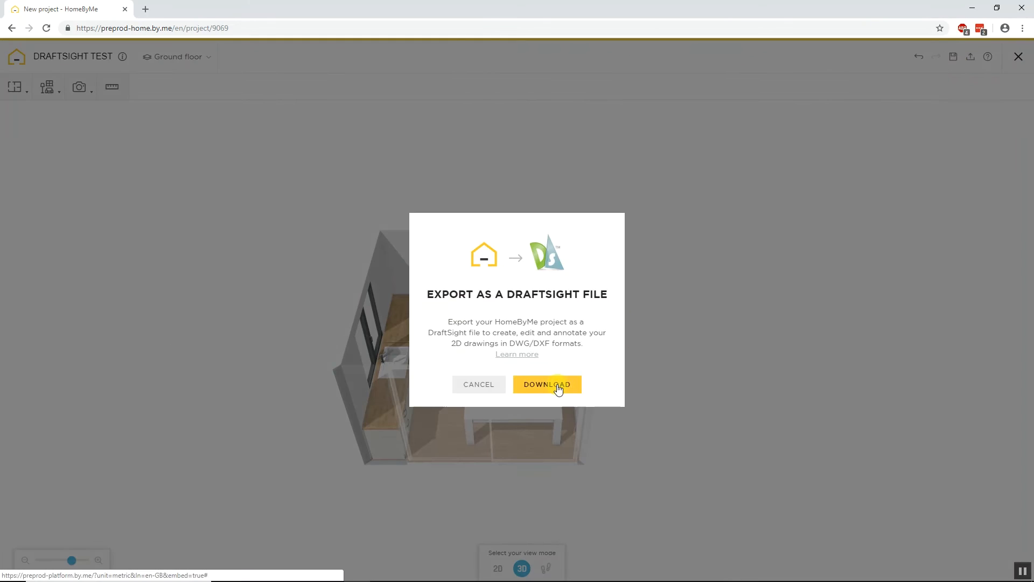
click(546, 385)
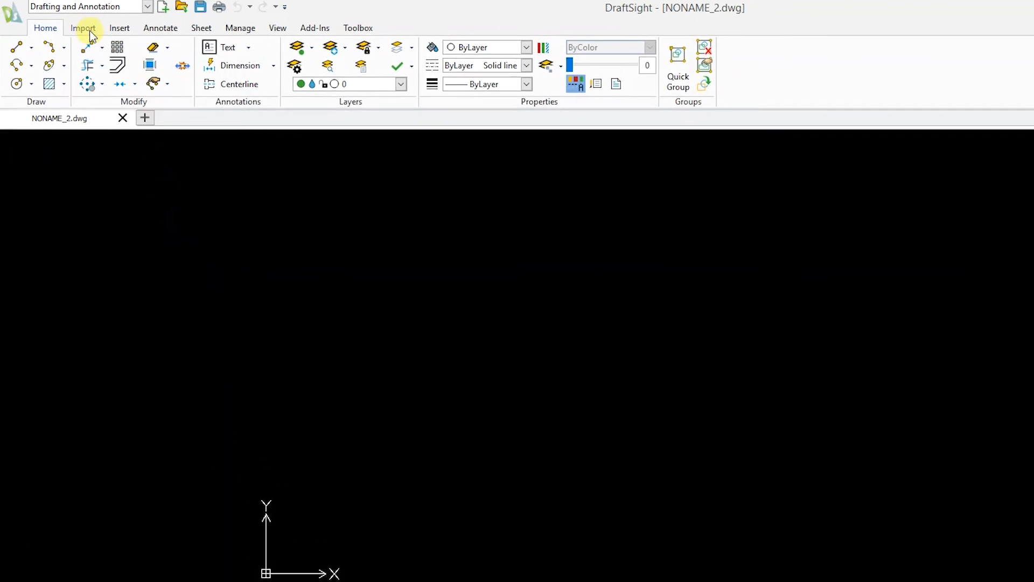
Start a HomeByMe Floor plan import from the Import tools
click(83, 28)
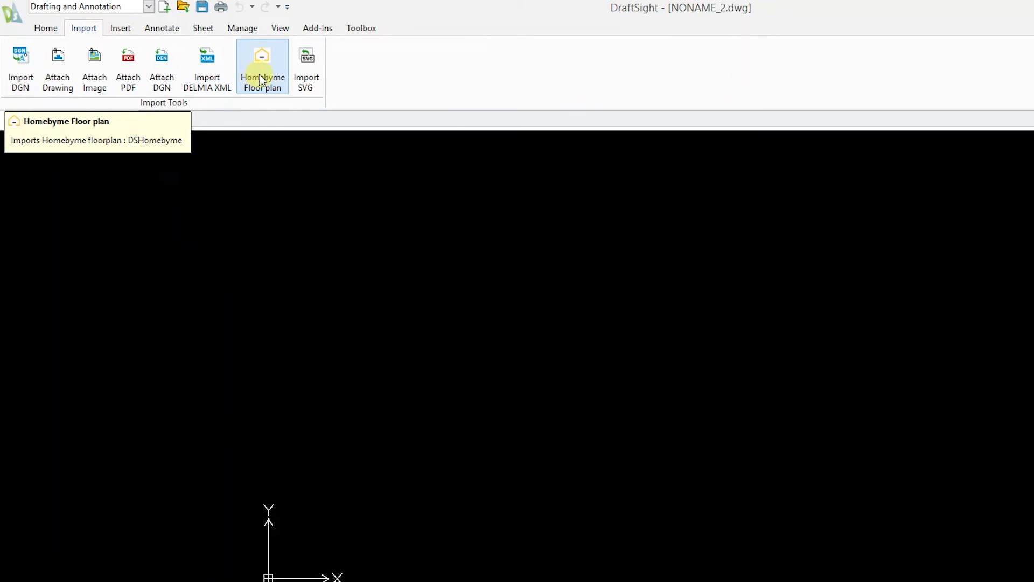
click(262, 66)
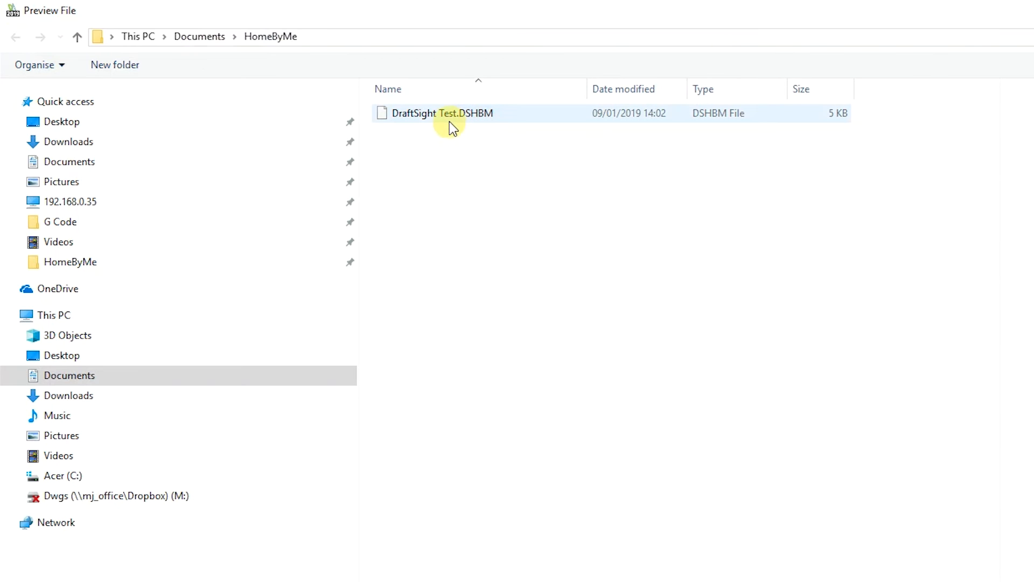
Generate the kitchen floor plan from DraftSight Test.DSHBM
click(439, 113)
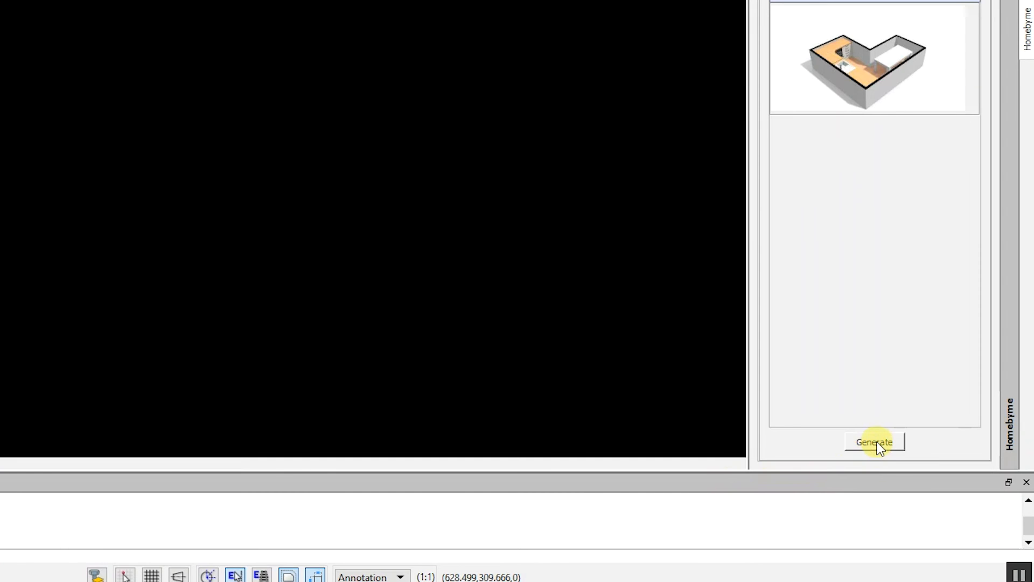
click(874, 442)
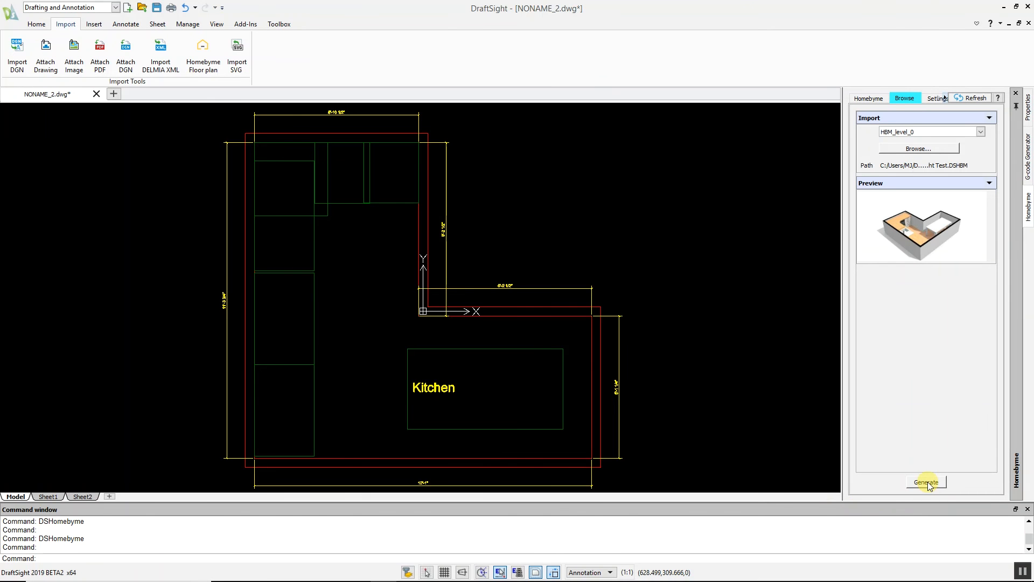